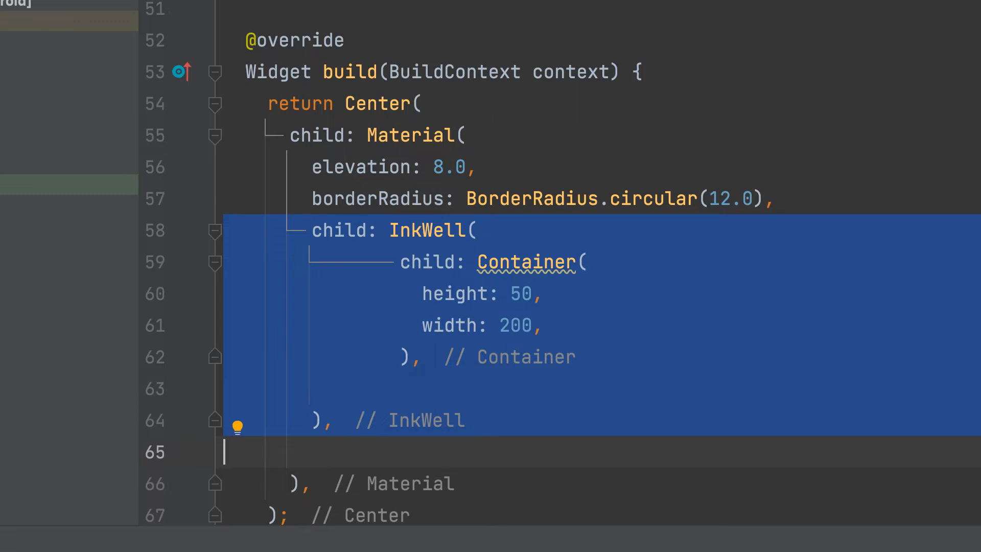
# Add a Row whose first child is a 40×40 deepPurple Container with a white Icons.facebook Icon.
pyautogui.scroll(3)
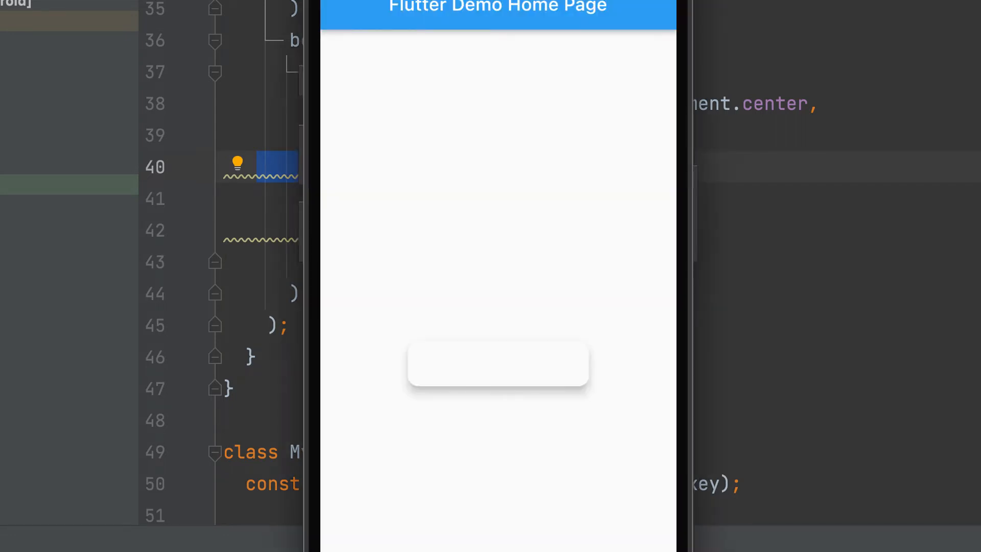
pyautogui.scroll(-3)
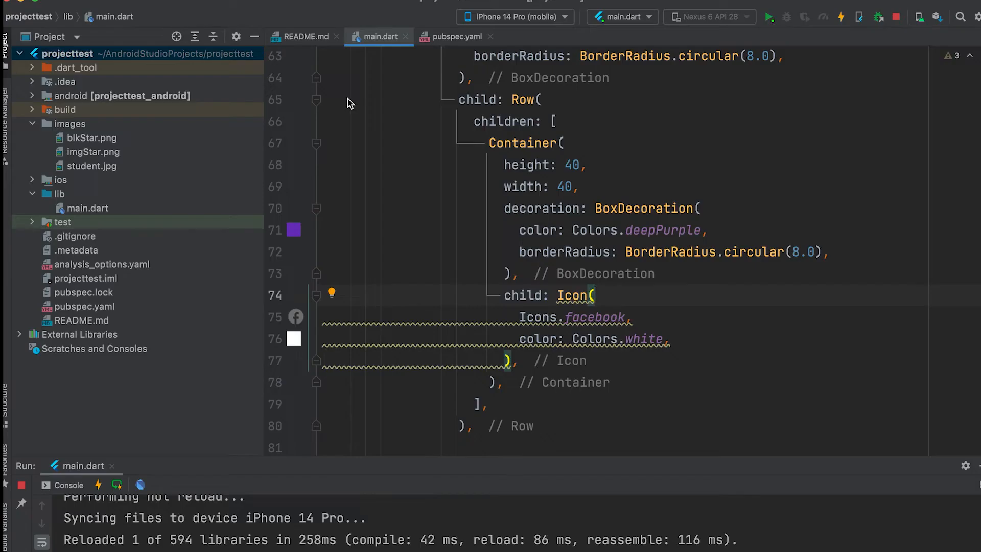
pyautogui.moveTo(348, 100)
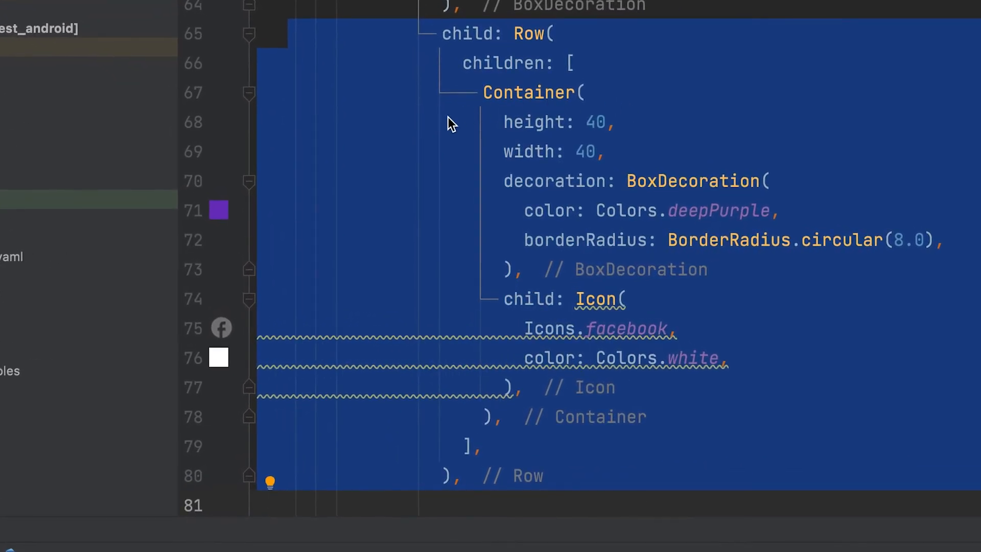
pyautogui.click(585, 122)
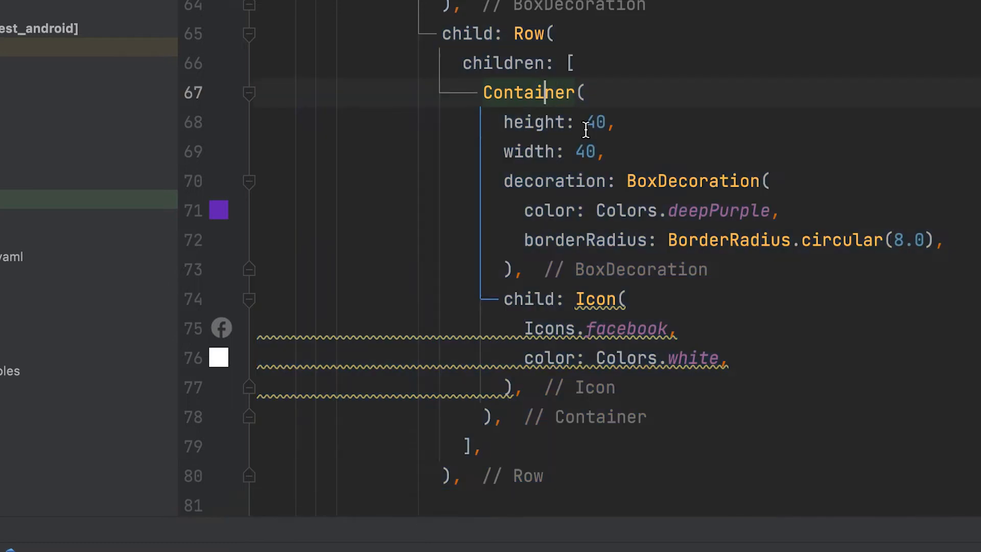
pyautogui.doubleClick(648, 182)
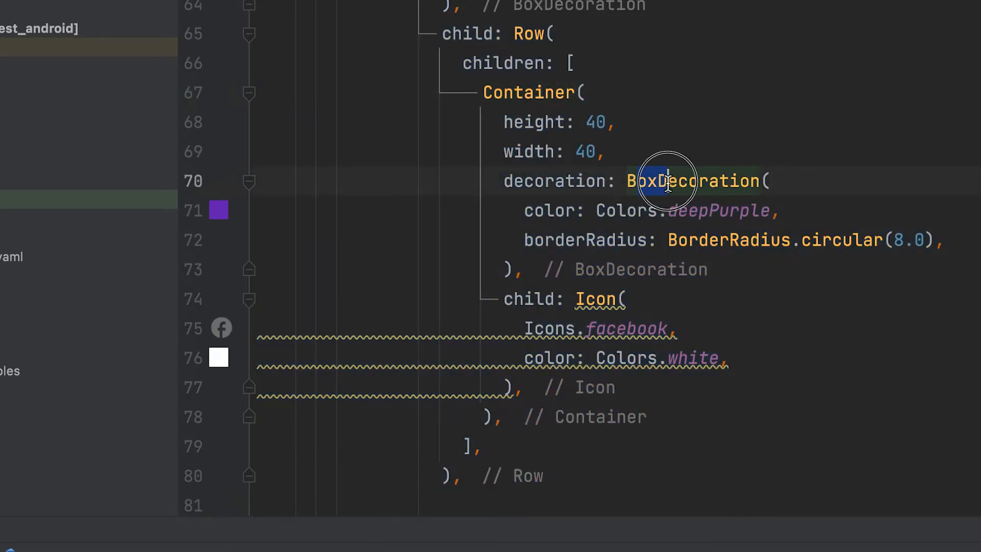
pyautogui.doubleClick(693, 181)
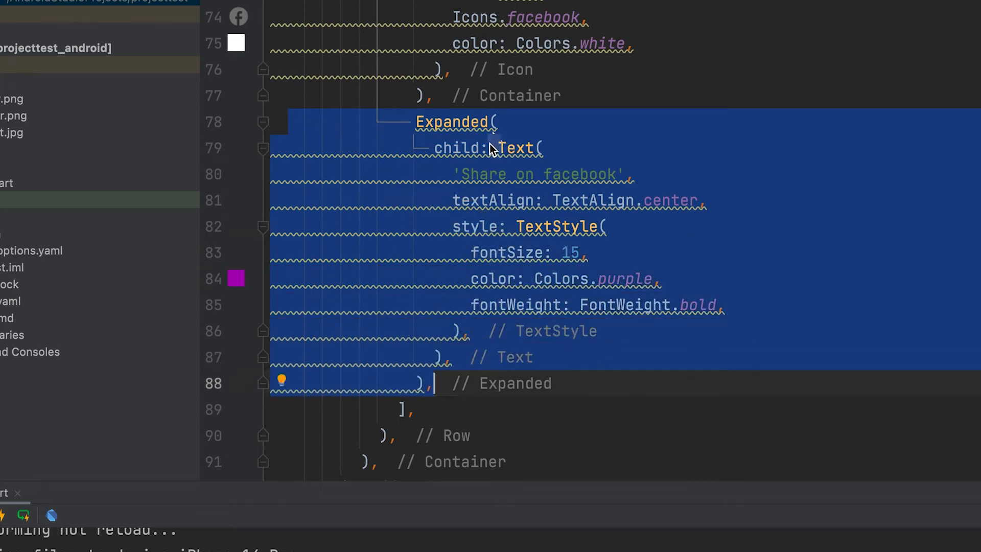
# Add an Expanded centred Text 'Share on facebook' in bold purple 15pt and hot reload.
pyautogui.click(513, 148)
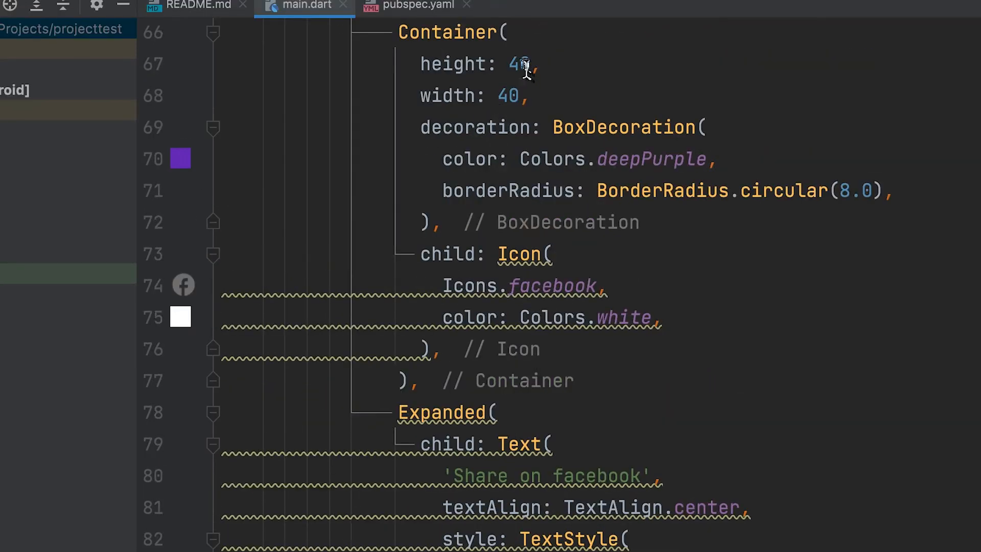
pyautogui.write('5')
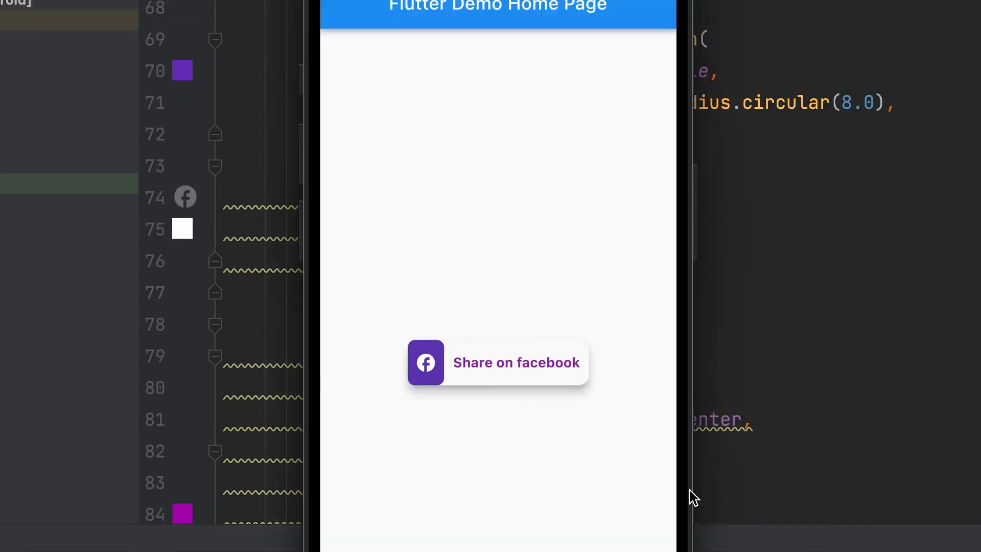
pyautogui.moveTo(627, 383)
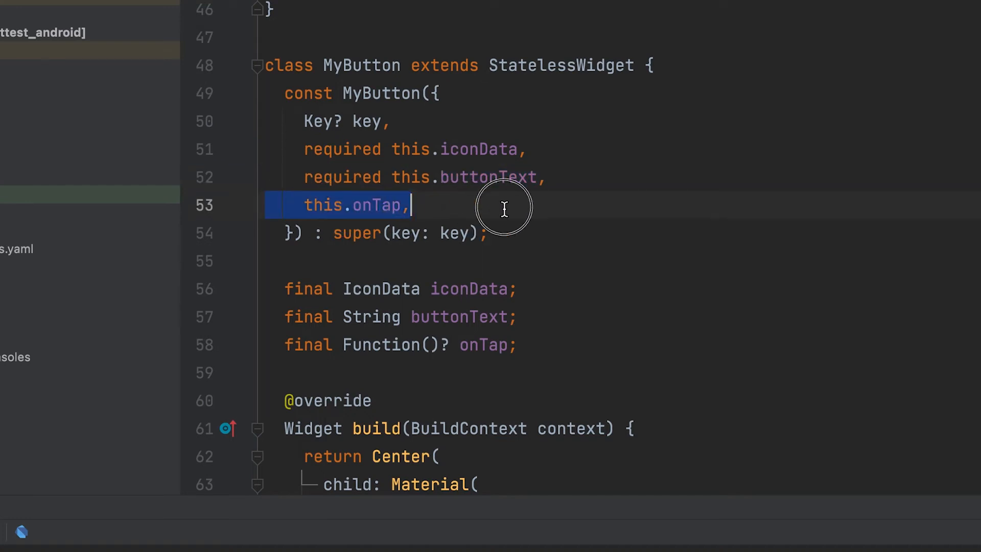
# Wire buttonText into the Text and the optional onTap into the InkWell of MyButton.
pyautogui.scroll(-3)
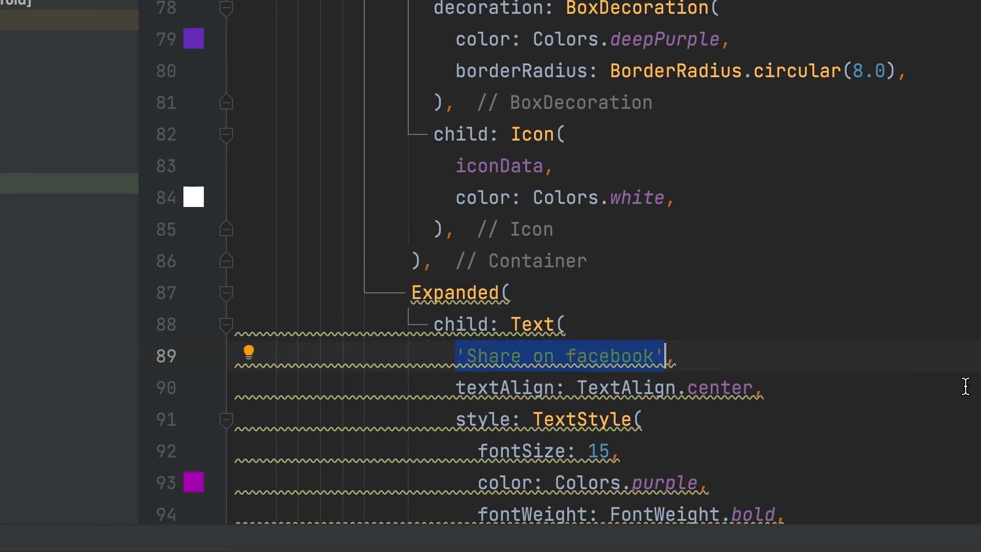
pyautogui.write('buttonText,')
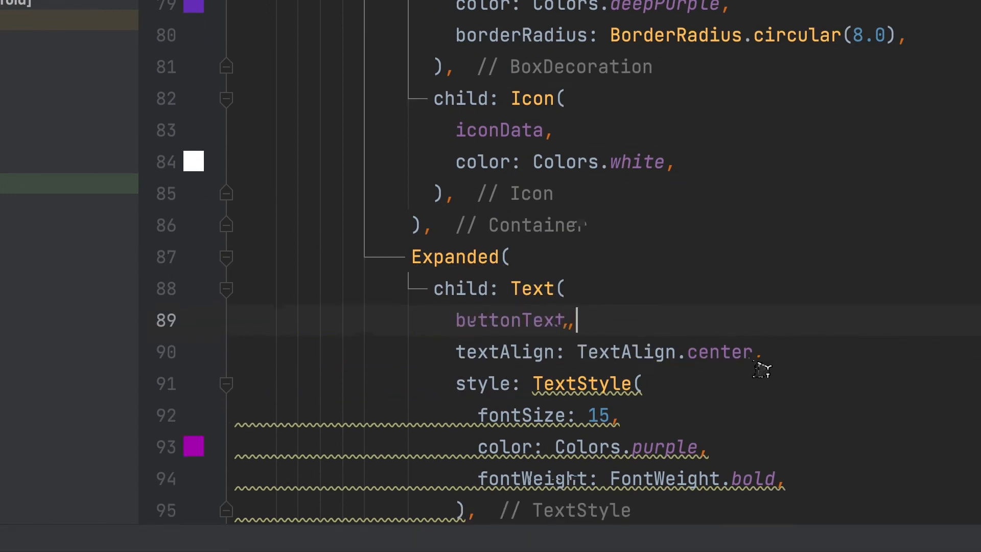
pyautogui.scroll(3)
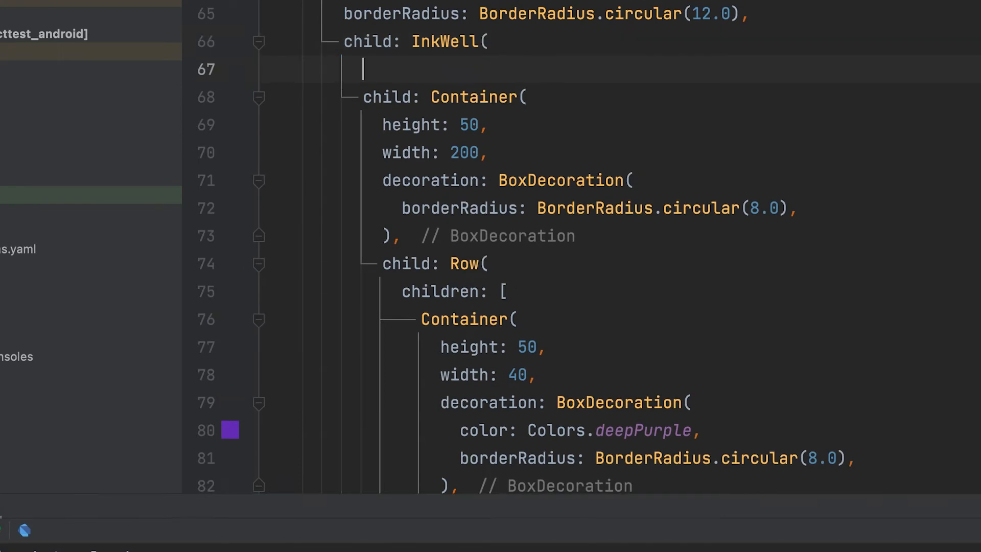
pyautogui.write('onTap:')
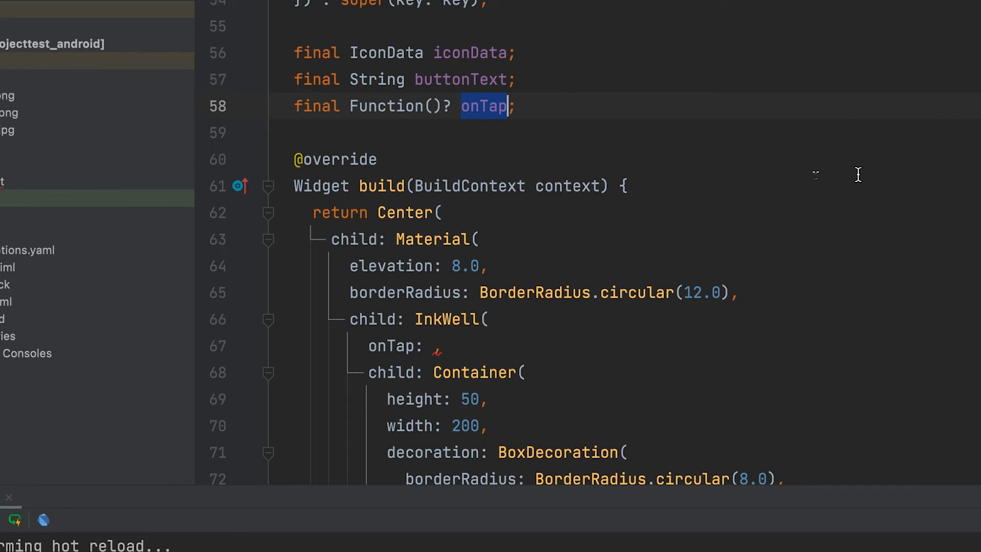
pyautogui.scroll(-3)
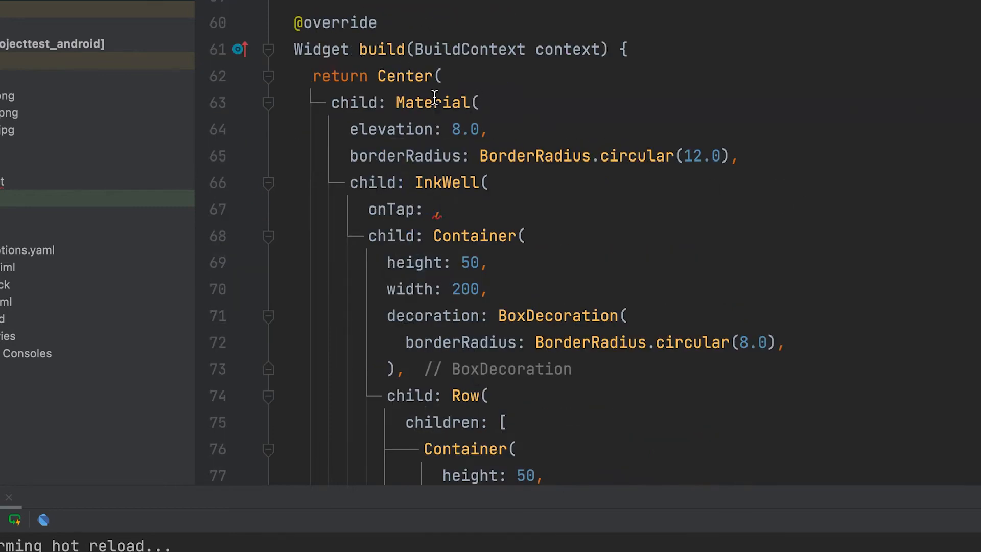
pyautogui.scroll(-3)
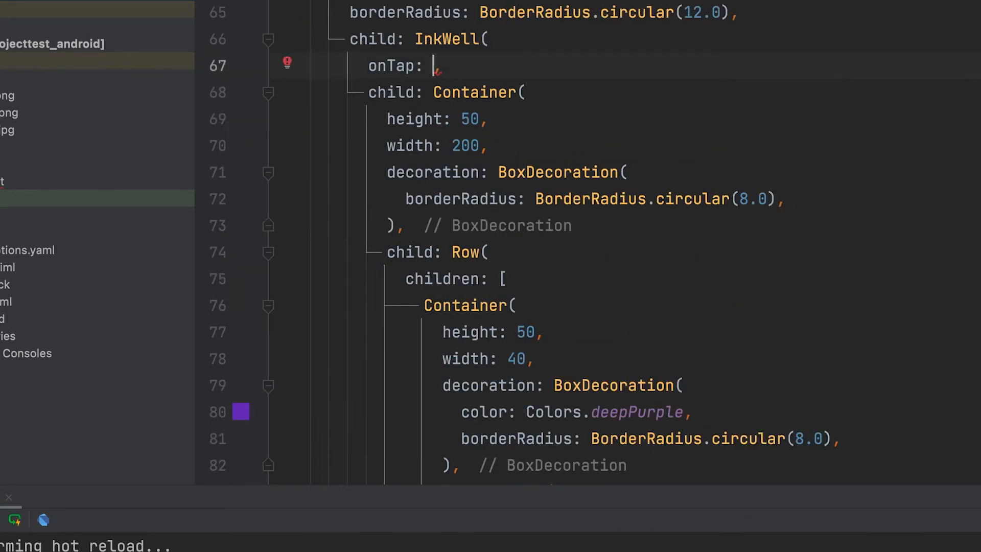
pyautogui.write('onTap')
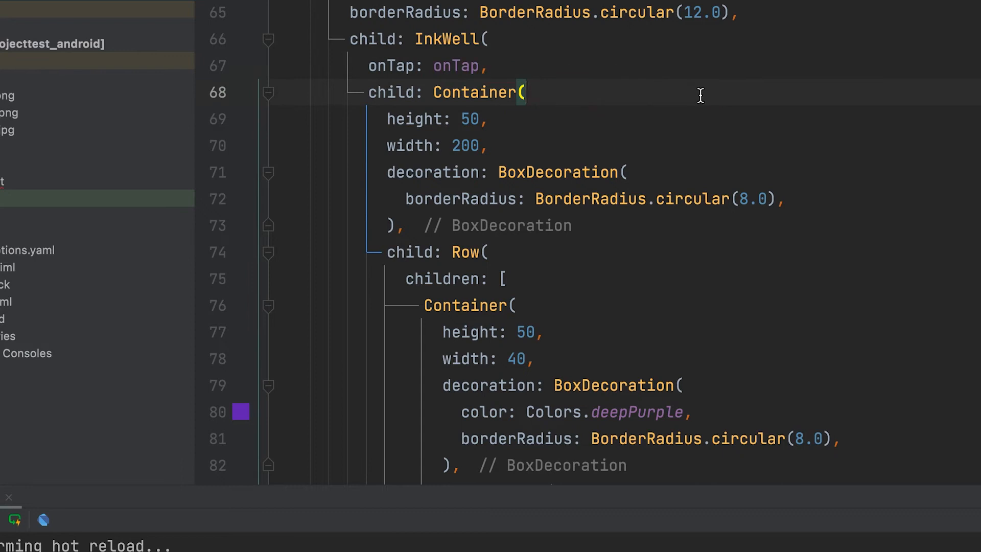
pyautogui.scroll(3)
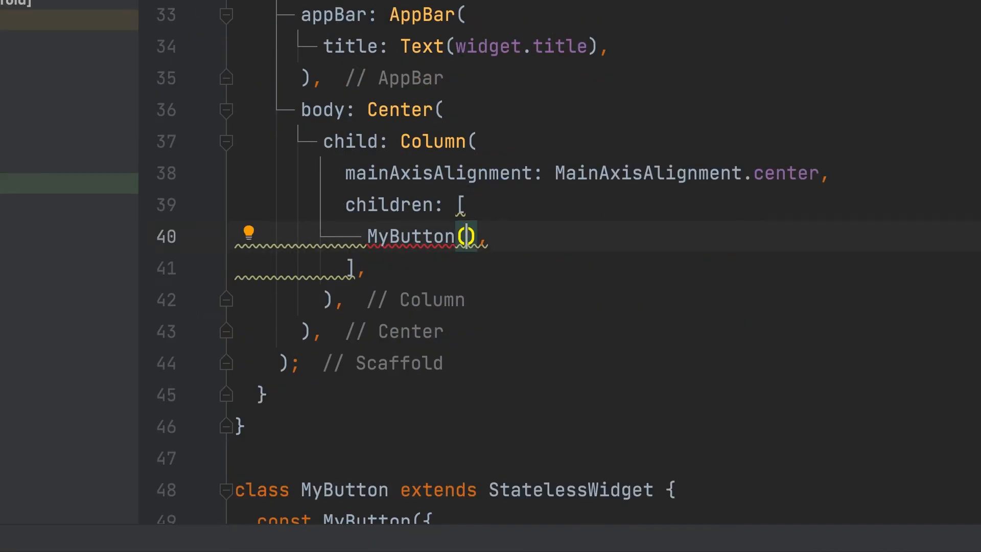
# Call MyButton with iconData Icons.facebook, buttonText 'Share on facebook' and an empty onTap.
pyautogui.write('iconData: ,')
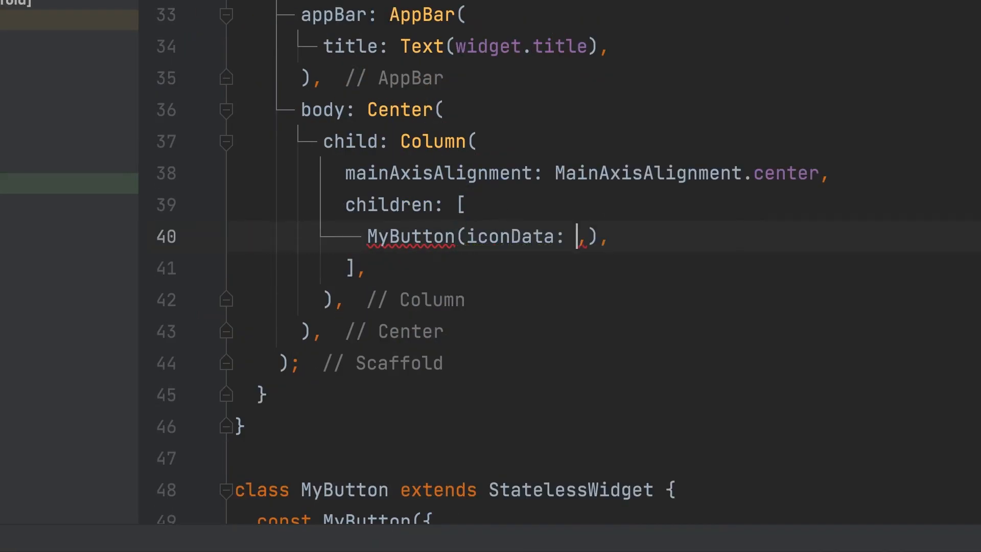
pyautogui.write('Icons.')
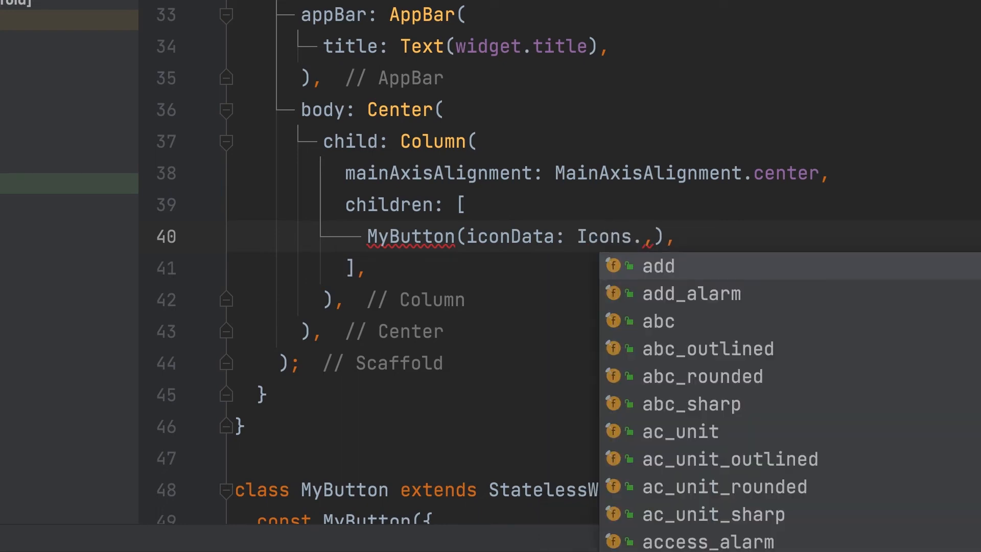
pyautogui.write('facebook')
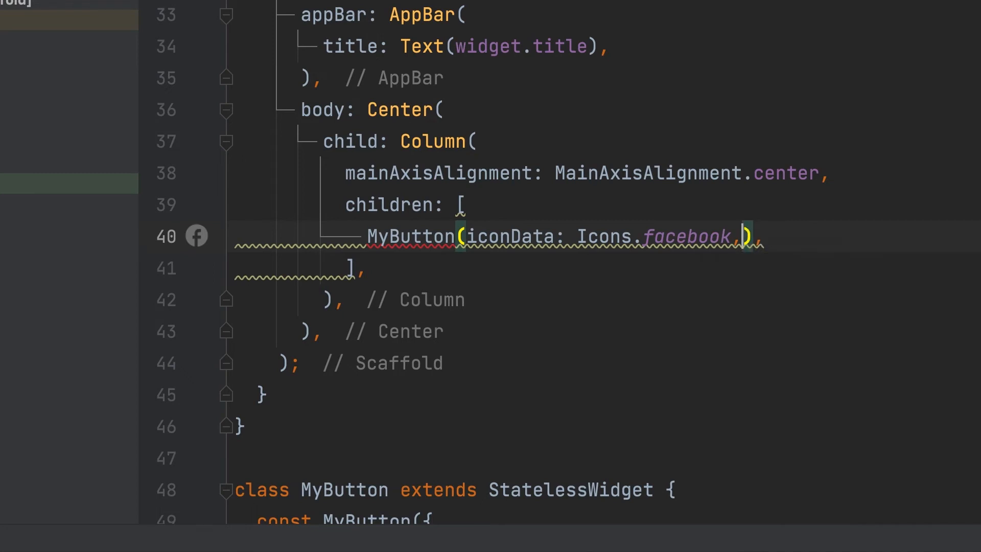
pyautogui.write('buttonText: ,')
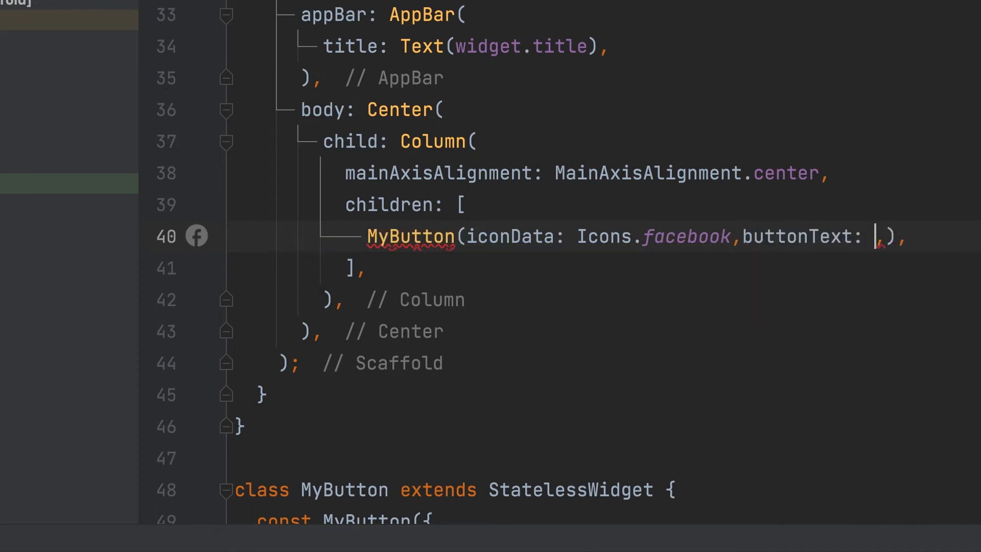
pyautogui.write("'S'")
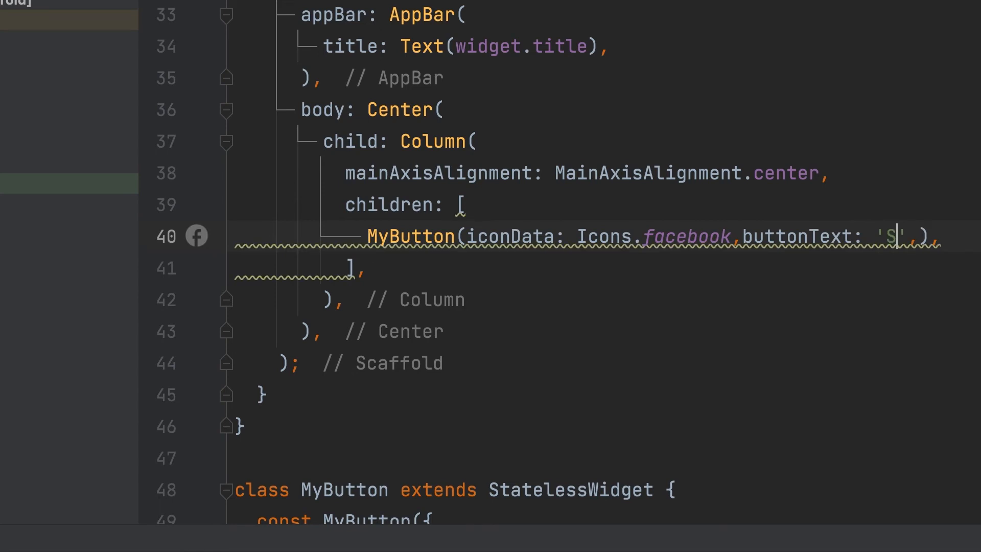
pyautogui.write('hare on facebook')
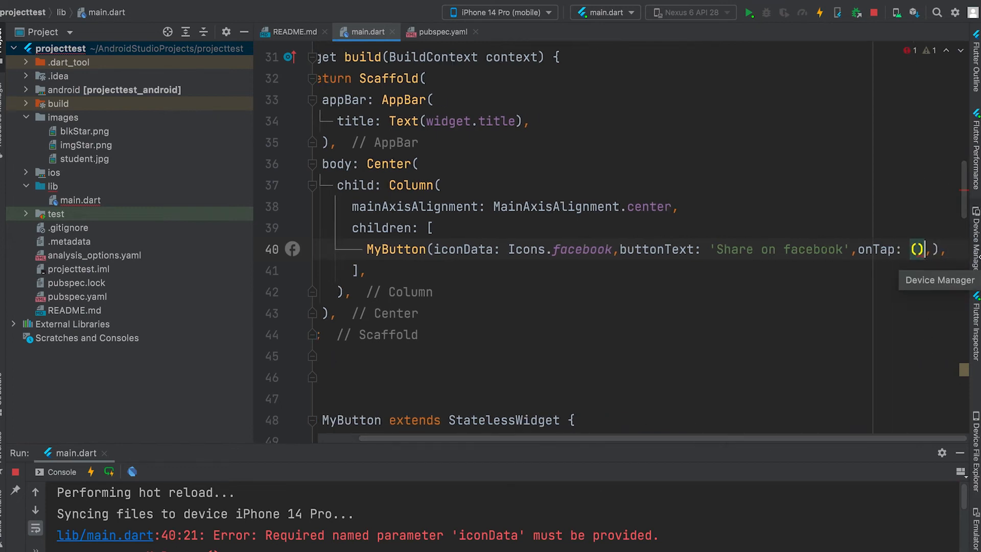
pyautogui.write('{}')
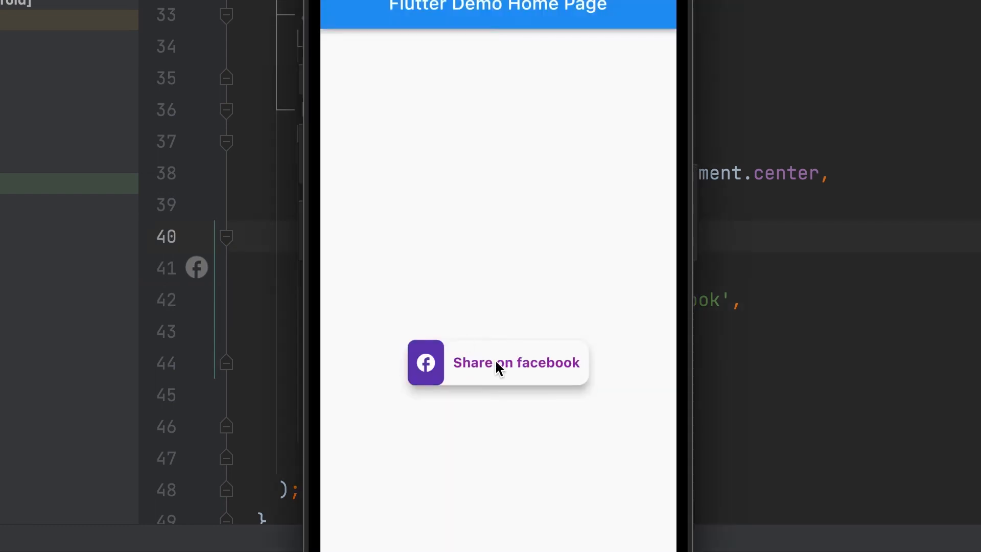
pyautogui.moveTo(498, 367)
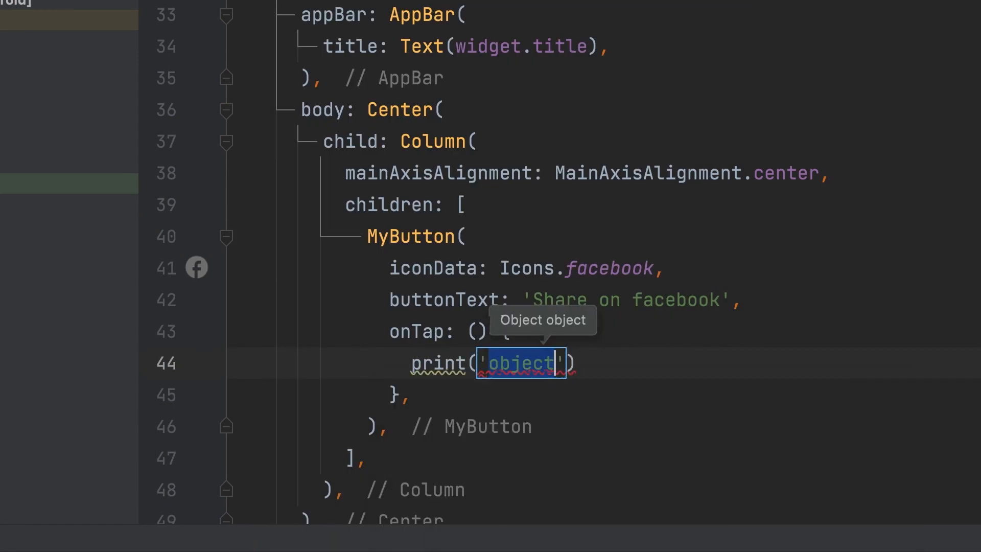
# Make the onTap callback run print('print Share');.
pyautogui.write('print Sa')
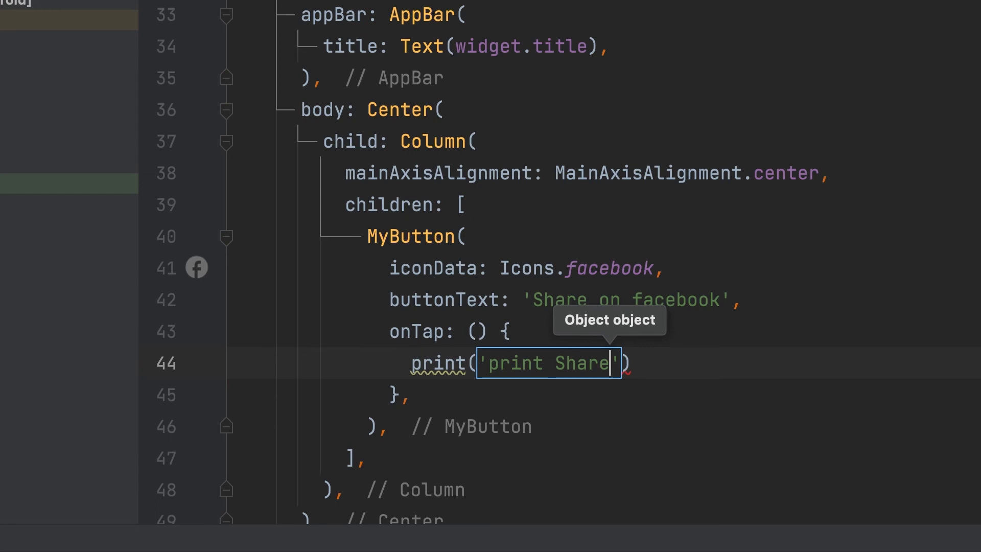
pyautogui.write(';')
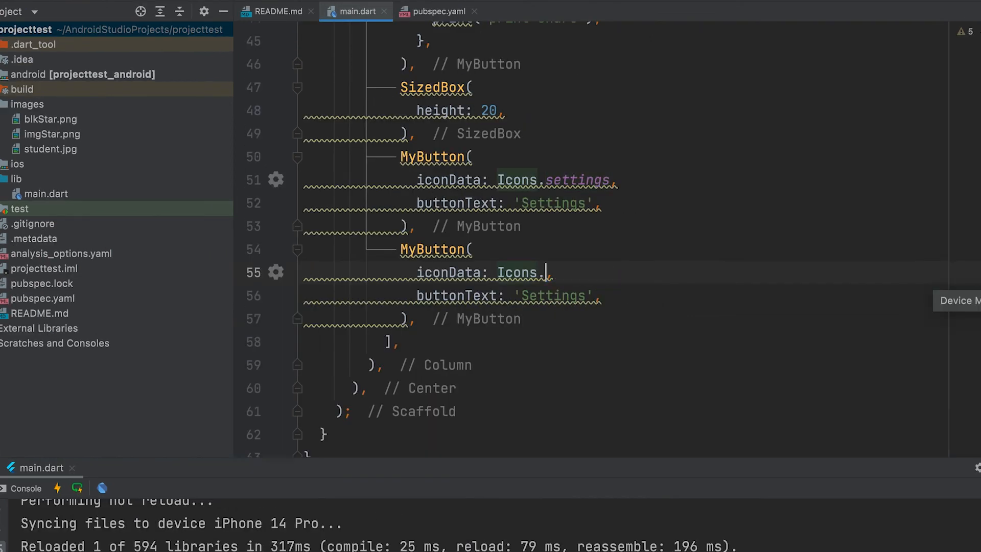
# Add a MyButton with Icons.search and label 'Search' below the Settings button.
pyautogui.write('search')
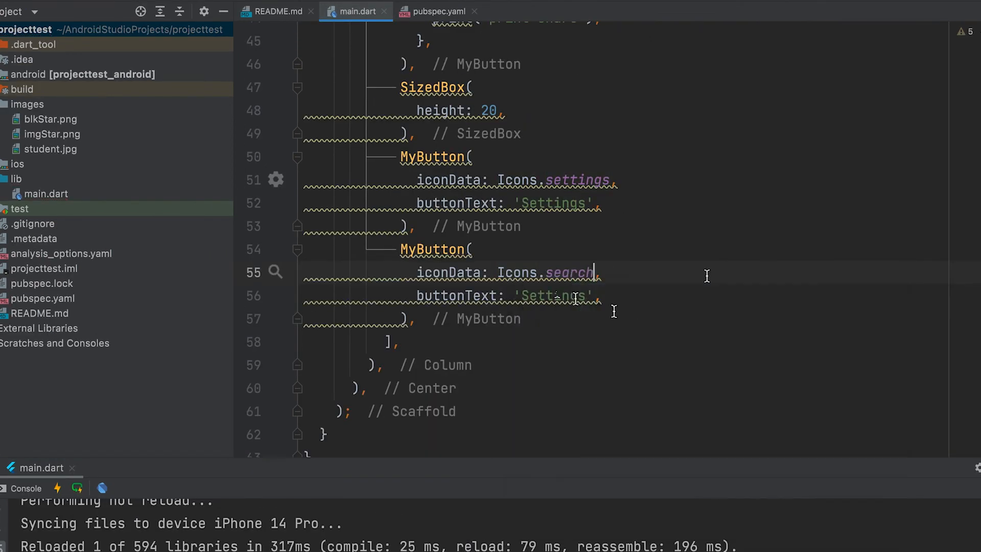
pyautogui.write('Search')
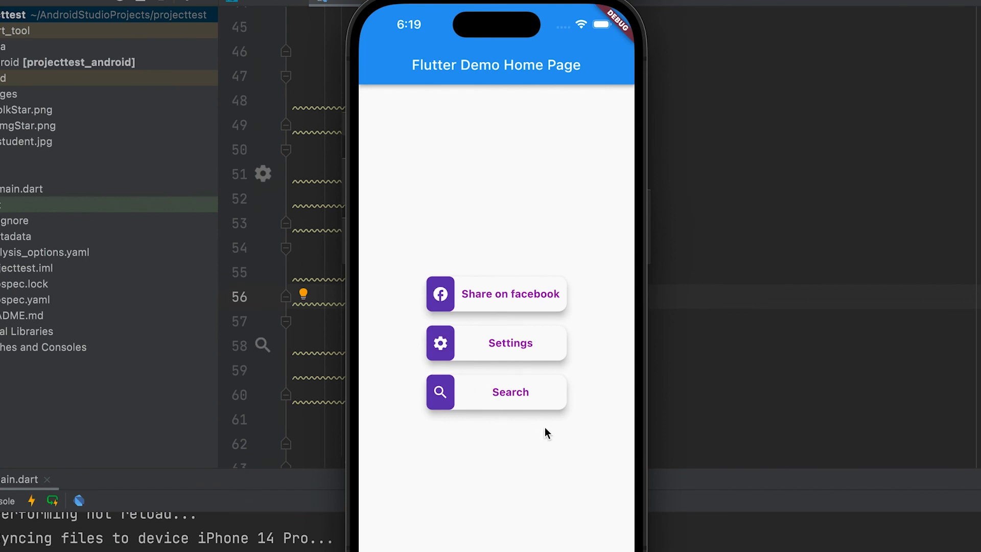
pyautogui.moveTo(819, 106)
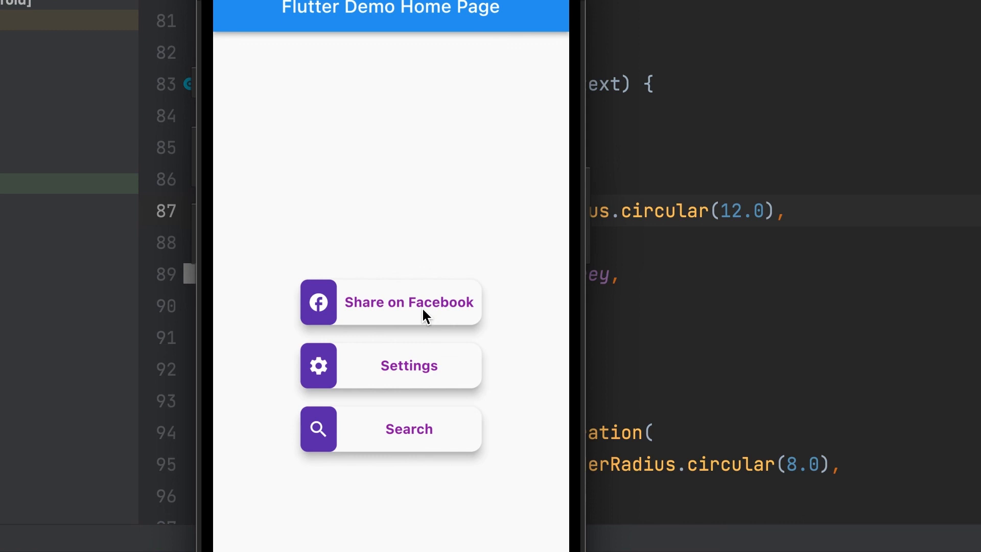
# Tap the Search button in the iPhone simulator to see its ripple.
pyautogui.click(409, 428)
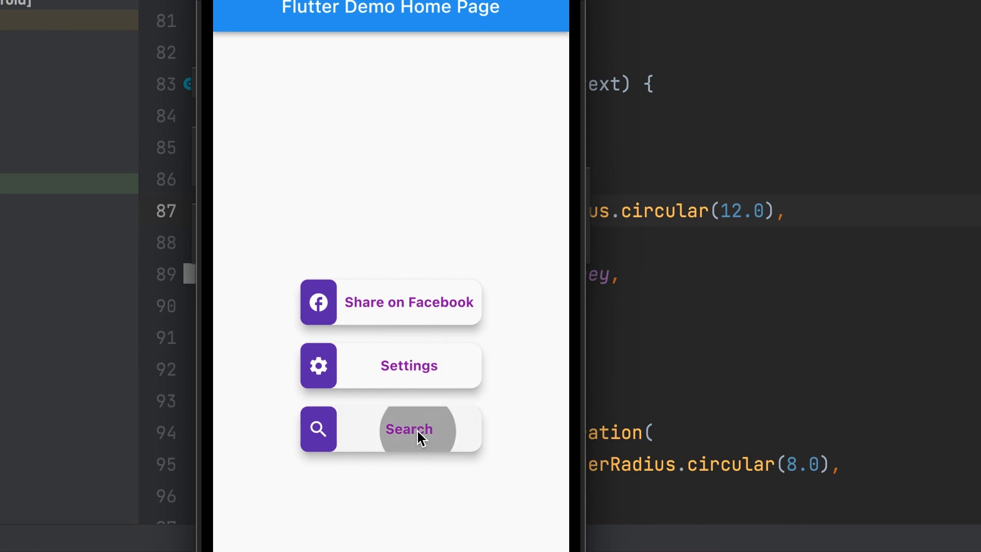